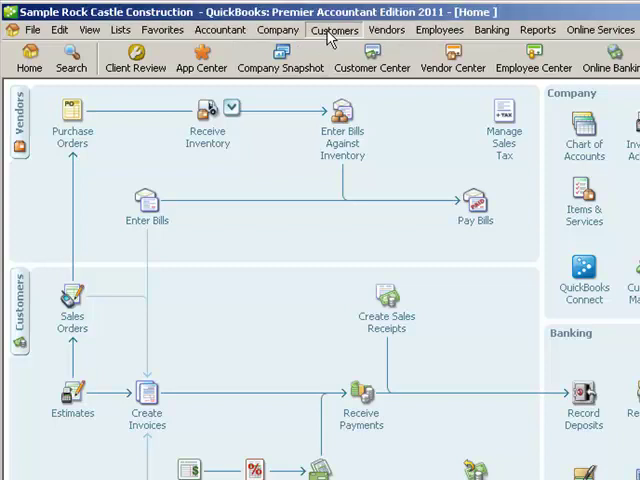
Begin Create Batch Invoices from the Customers menu and dismiss the customer info reminder
{"action": "left_click", "coordinate": [334, 28]}
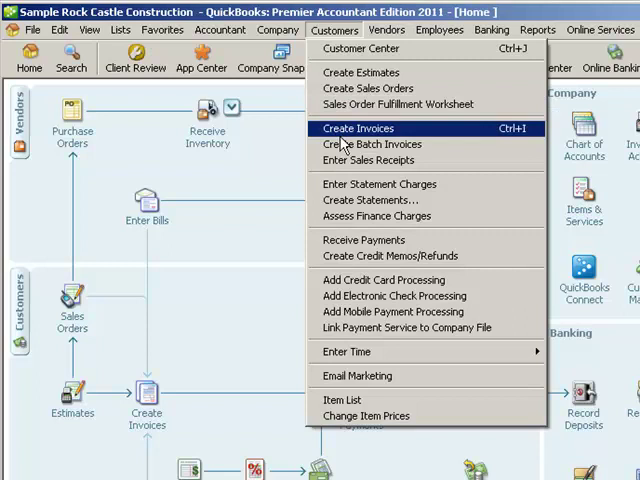
{"action": "mouse_move", "coordinate": [370, 144]}
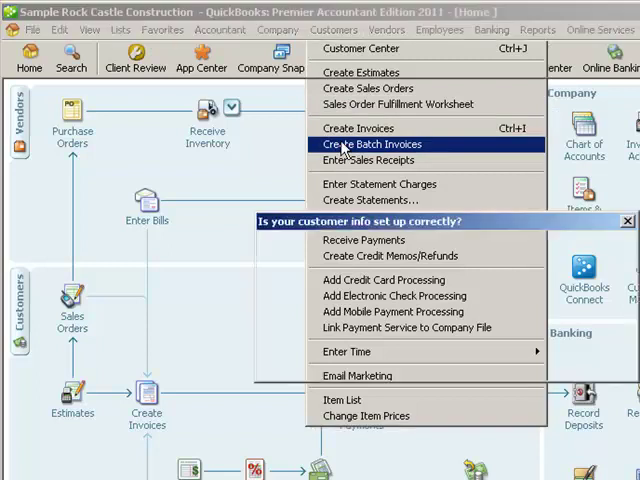
{"action": "left_click", "coordinate": [372, 144]}
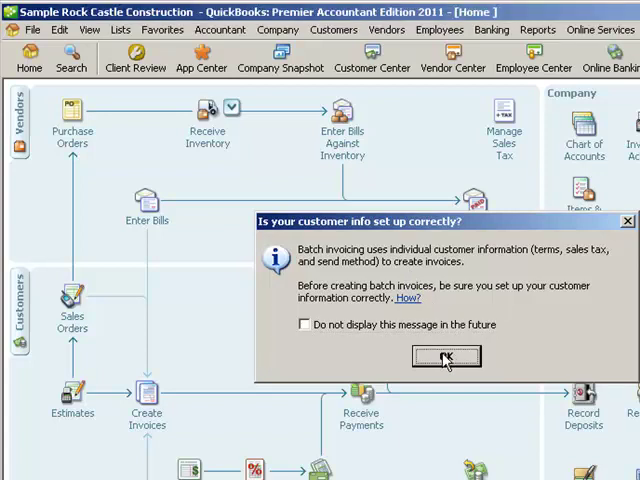
{"action": "left_click", "coordinate": [446, 356]}
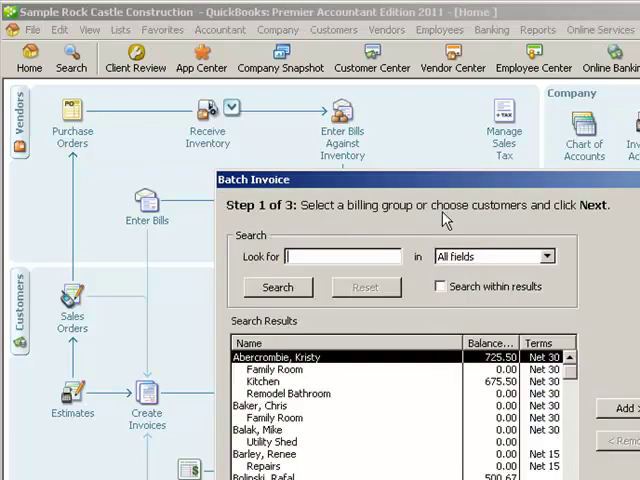
{"action": "mouse_move", "coordinate": [392, 164]}
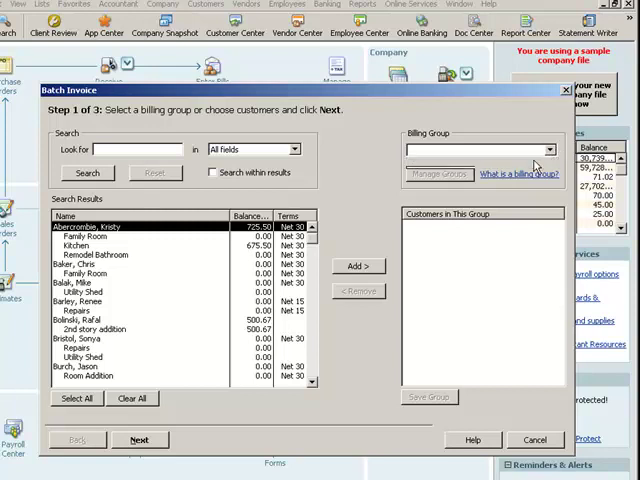
Add a new billing group named 'Maintenance Group' and save it
{"action": "left_click", "coordinate": [440, 172]}
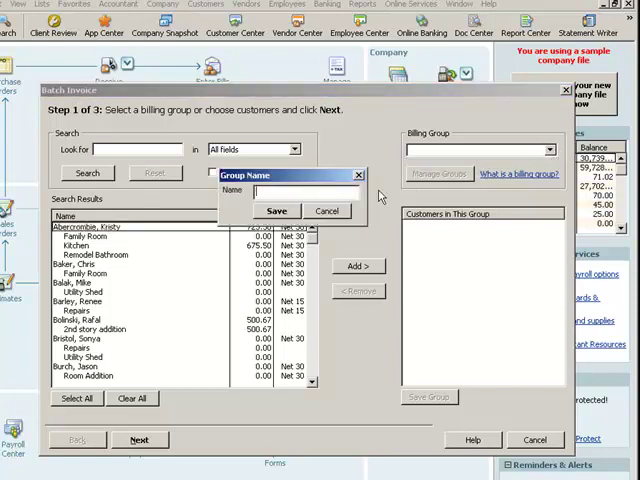
{"action": "type", "text": "Maintenance"}
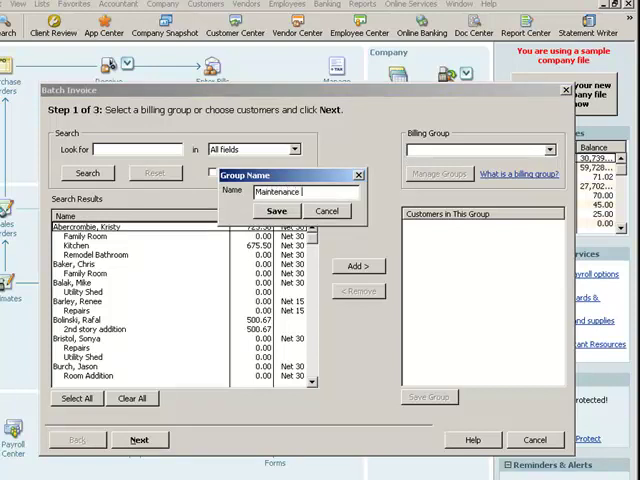
{"action": "type", "text": "Group"}
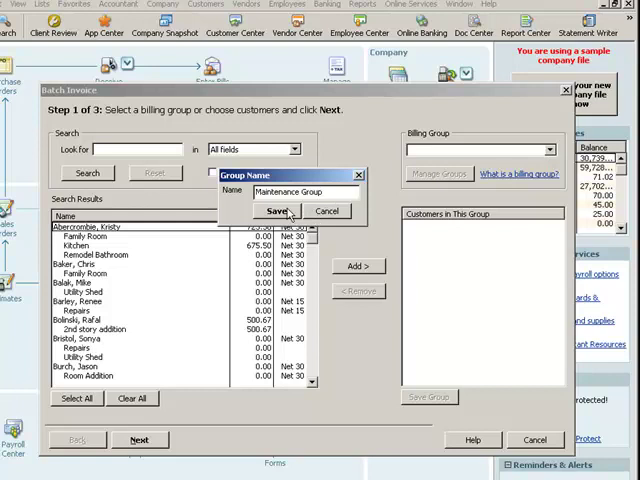
{"action": "left_click", "coordinate": [276, 212]}
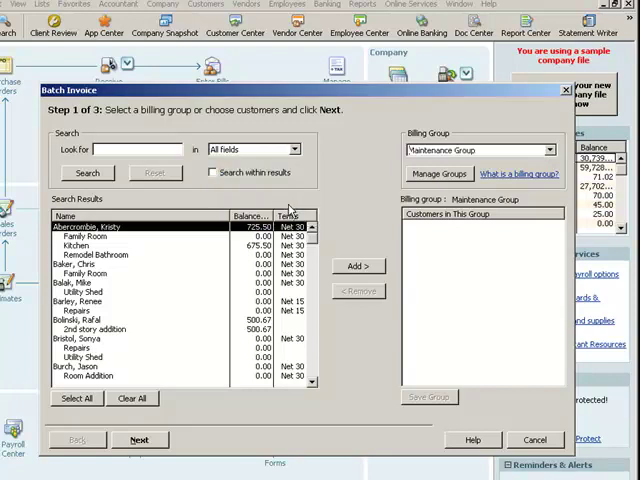
{"action": "mouse_move", "coordinate": [358, 200]}
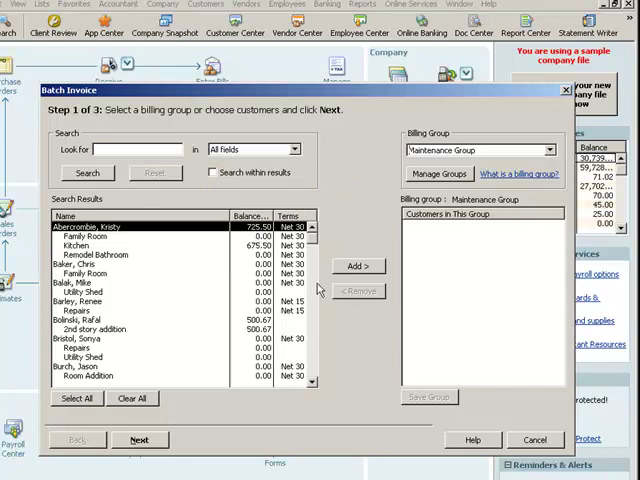
Add Abercrombie, Balak, Barley and Bolinski from Search Results into the group's customer list
{"action": "left_click", "coordinate": [360, 266]}
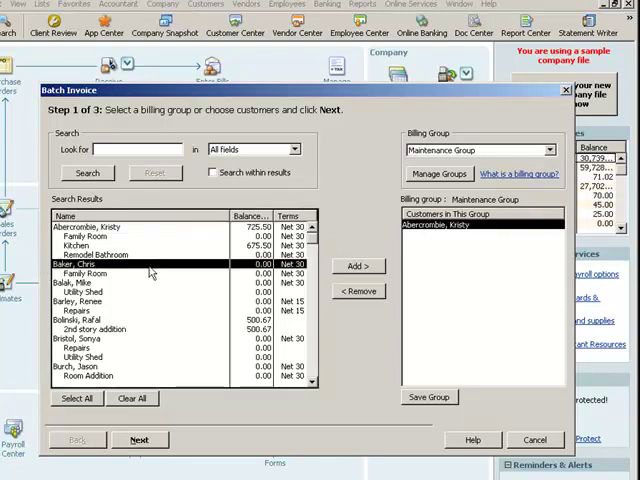
{"action": "left_click", "coordinate": [358, 266]}
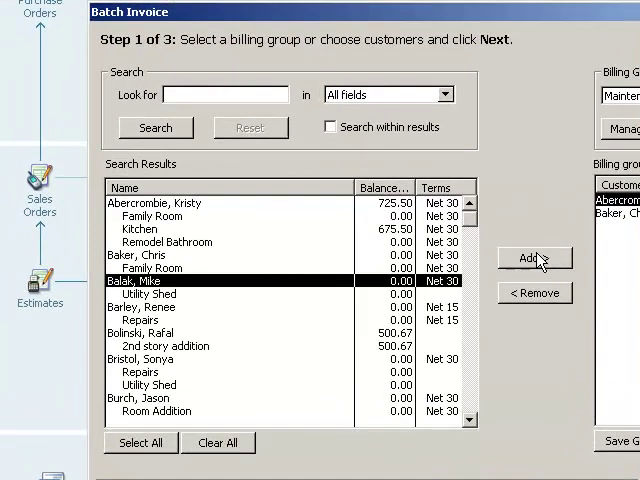
{"action": "left_click", "coordinate": [536, 258]}
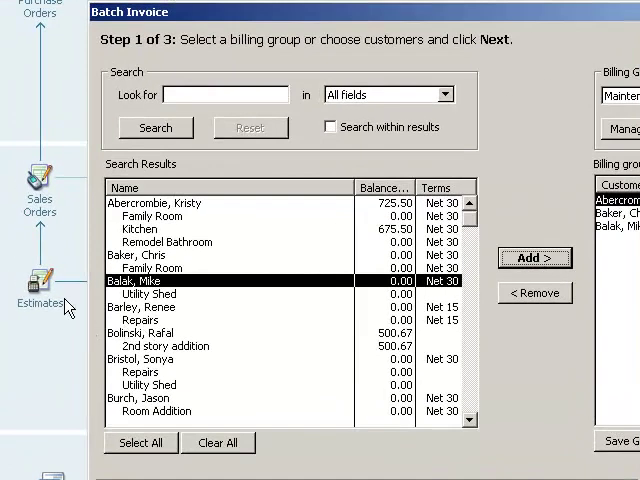
{"action": "left_click", "coordinate": [146, 308]}
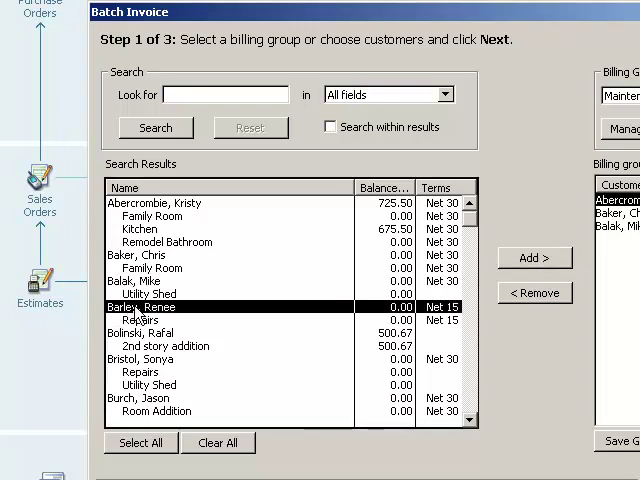
{"action": "left_click", "coordinate": [536, 258]}
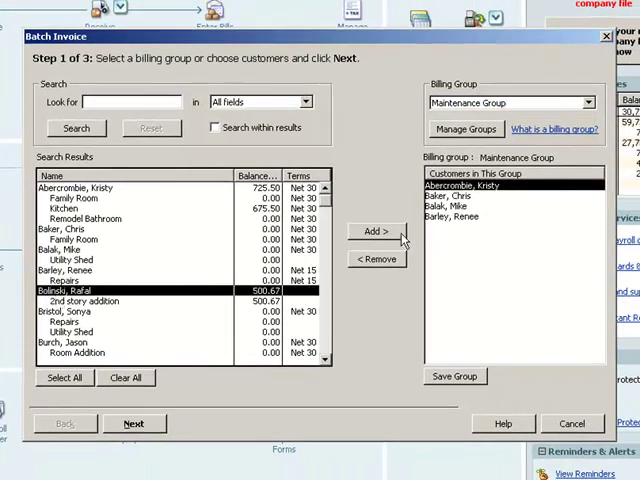
{"action": "left_click", "coordinate": [376, 232]}
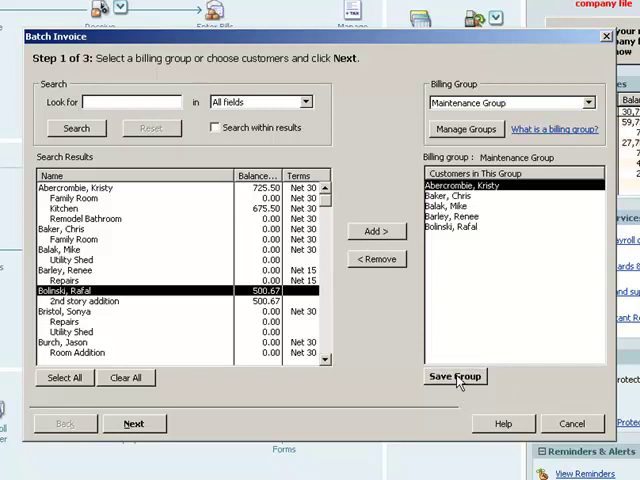
Save the group's membership and advance to the line-item step of the batch invoice
{"action": "left_click", "coordinate": [456, 376]}
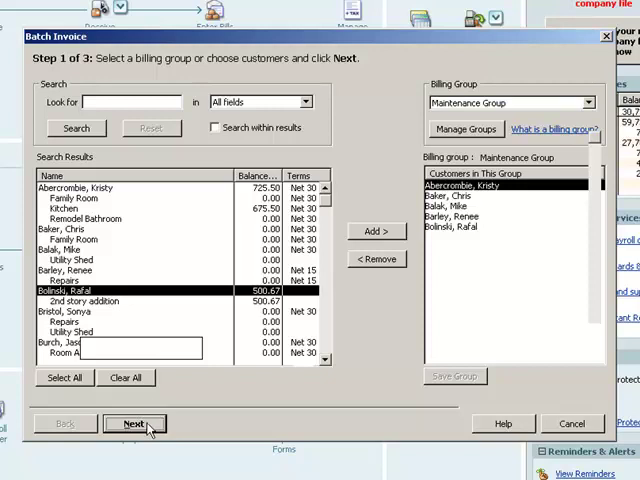
{"action": "left_click", "coordinate": [134, 424]}
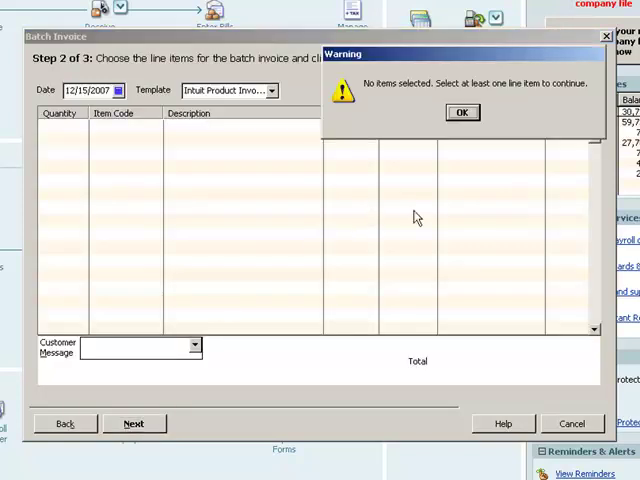
Dismiss the no-items warning and set the first line to Maintenance Fee at 50.00
{"action": "left_click", "coordinate": [460, 112]}
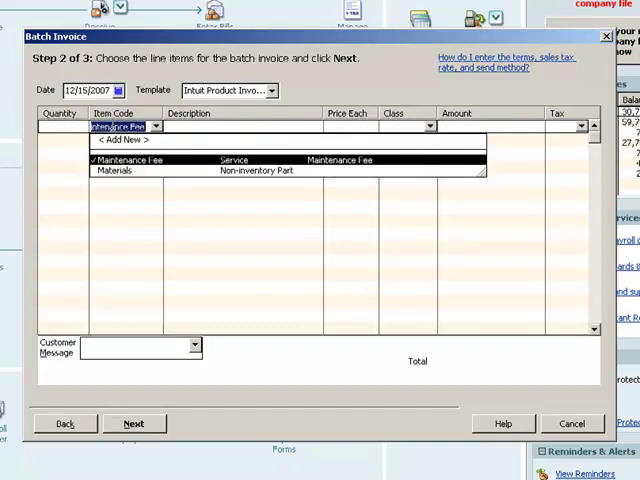
{"action": "left_click", "coordinate": [132, 160]}
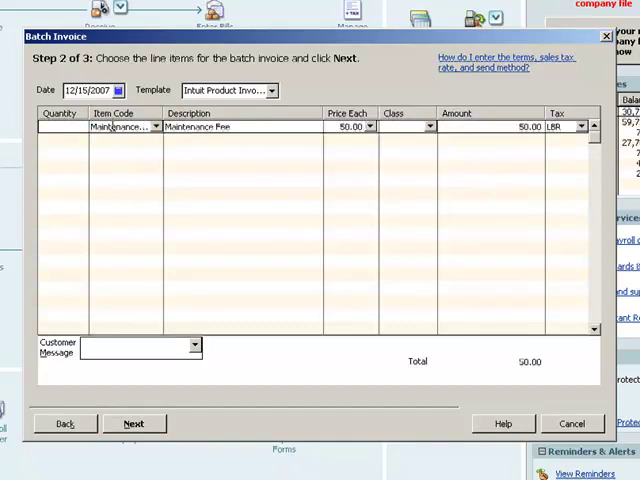
{"action": "mouse_move", "coordinate": [120, 128]}
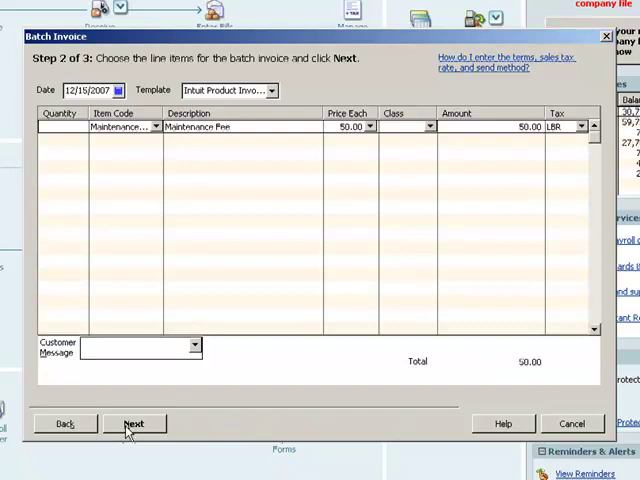
Advance to Step 3 of 3 and review the five 50.00 invoices taxed at 7.75%
{"action": "left_click", "coordinate": [134, 424]}
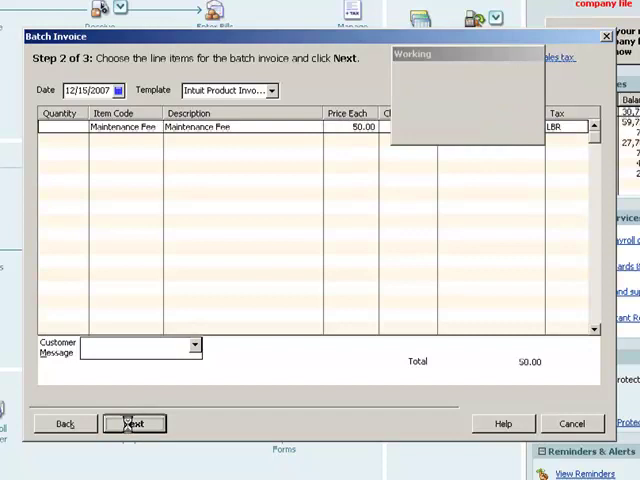
{"action": "left_click", "coordinate": [132, 424]}
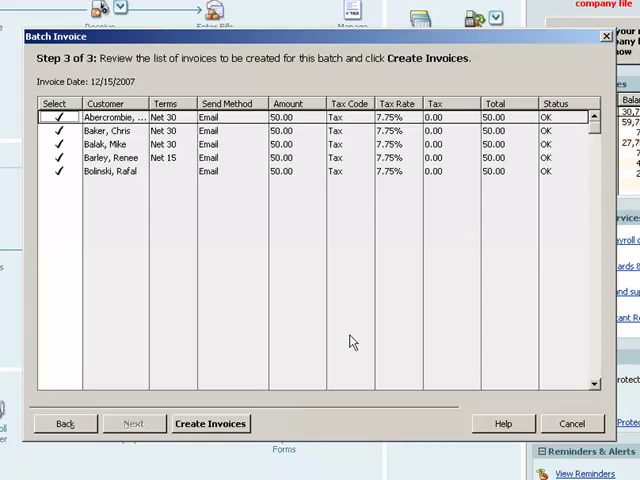
{"action": "left_click", "coordinate": [58, 224]}
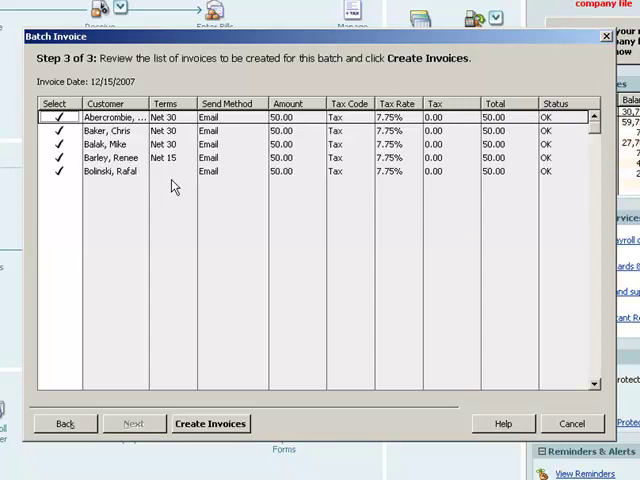
{"action": "mouse_move", "coordinate": [256, 176]}
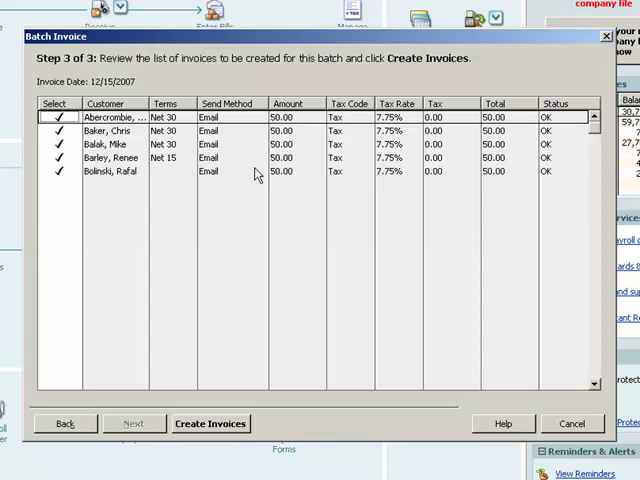
{"action": "mouse_move", "coordinate": [236, 194]}
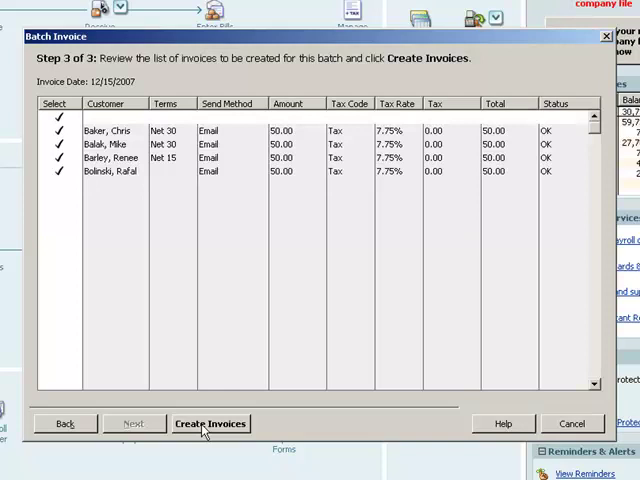
Create the five invoices, acknowledge the summary with 5 marked for email, and close it
{"action": "left_click", "coordinate": [210, 424]}
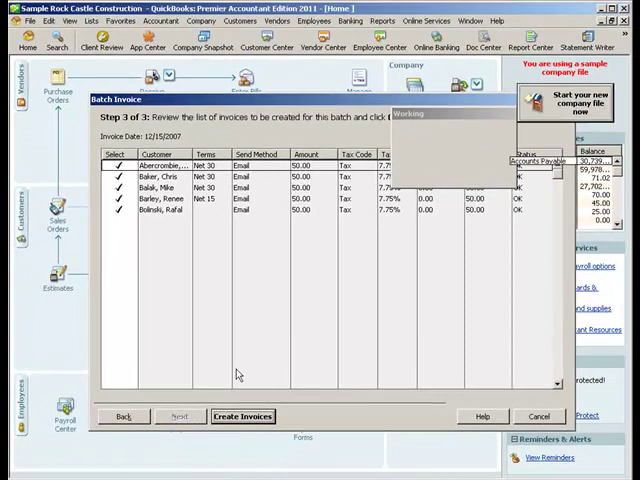
{"action": "left_click", "coordinate": [242, 416]}
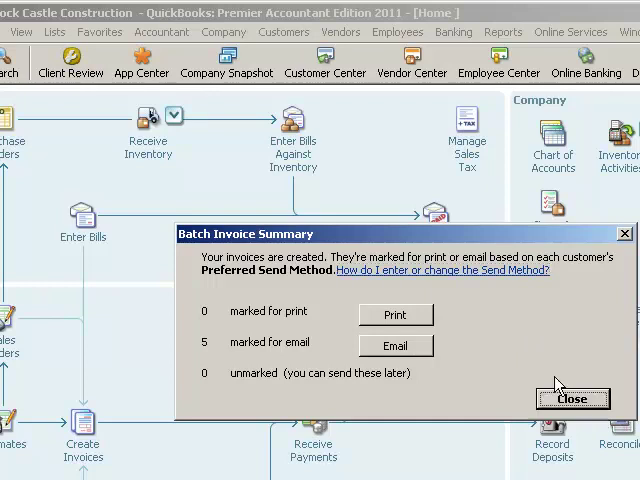
{"action": "left_click", "coordinate": [572, 400]}
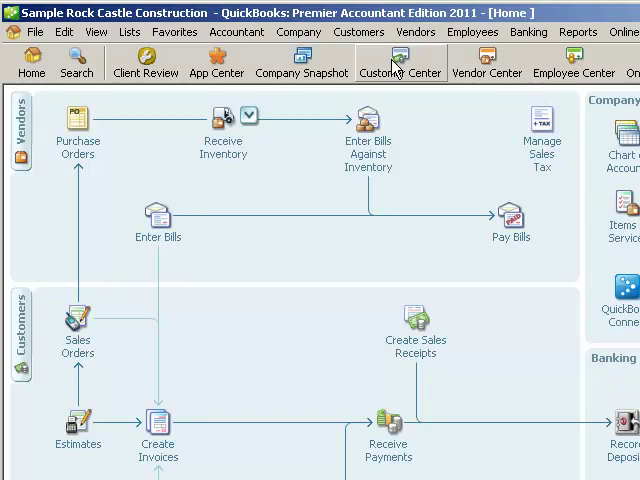
Go from the Customer Center to the Collections Center listing overdue customers
{"action": "left_click", "coordinate": [400, 64]}
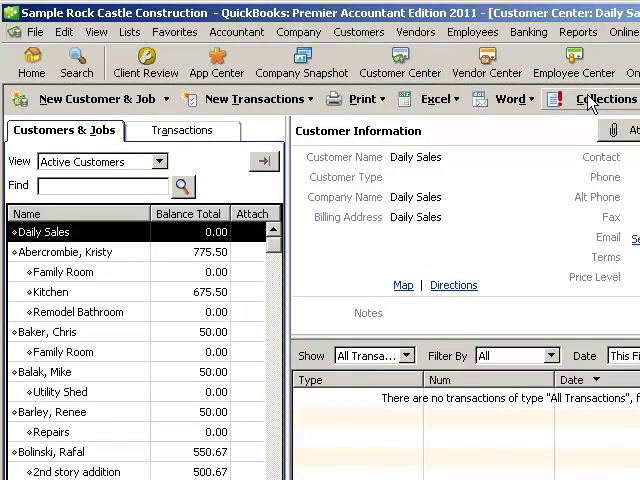
{"action": "left_click", "coordinate": [594, 98]}
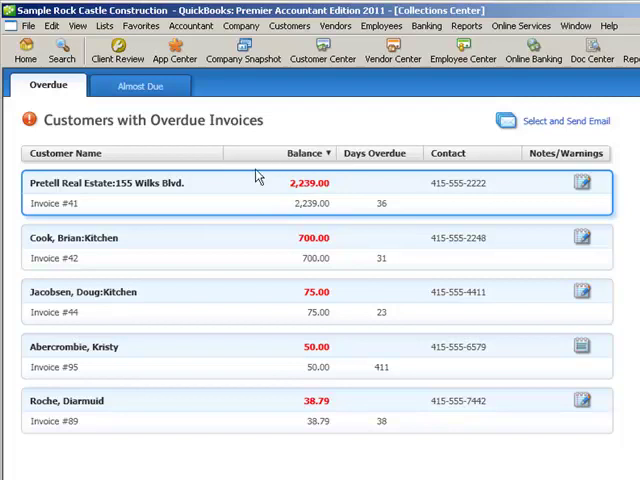
{"action": "mouse_move", "coordinate": [372, 200]}
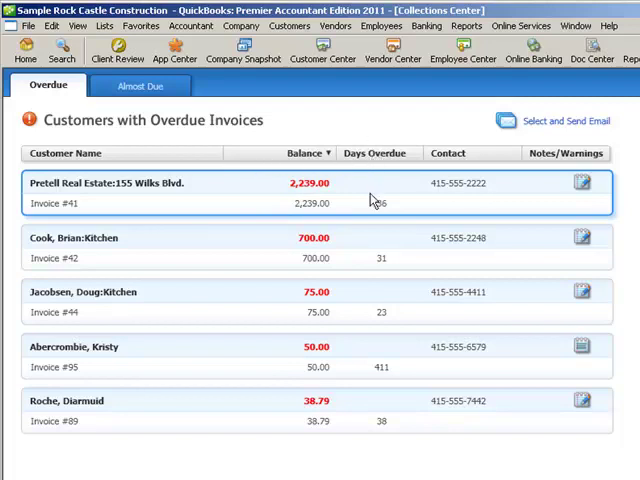
{"action": "mouse_move", "coordinate": [452, 208]}
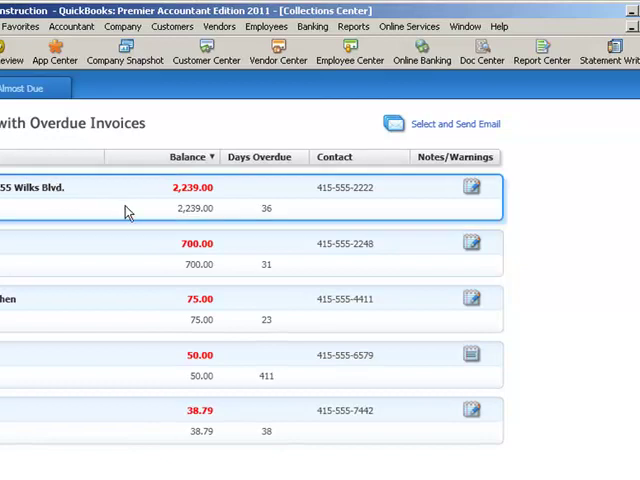
{"action": "mouse_move", "coordinate": [604, 204]}
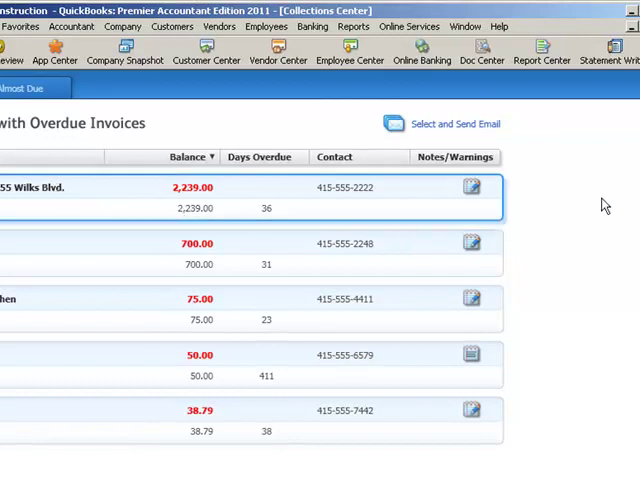